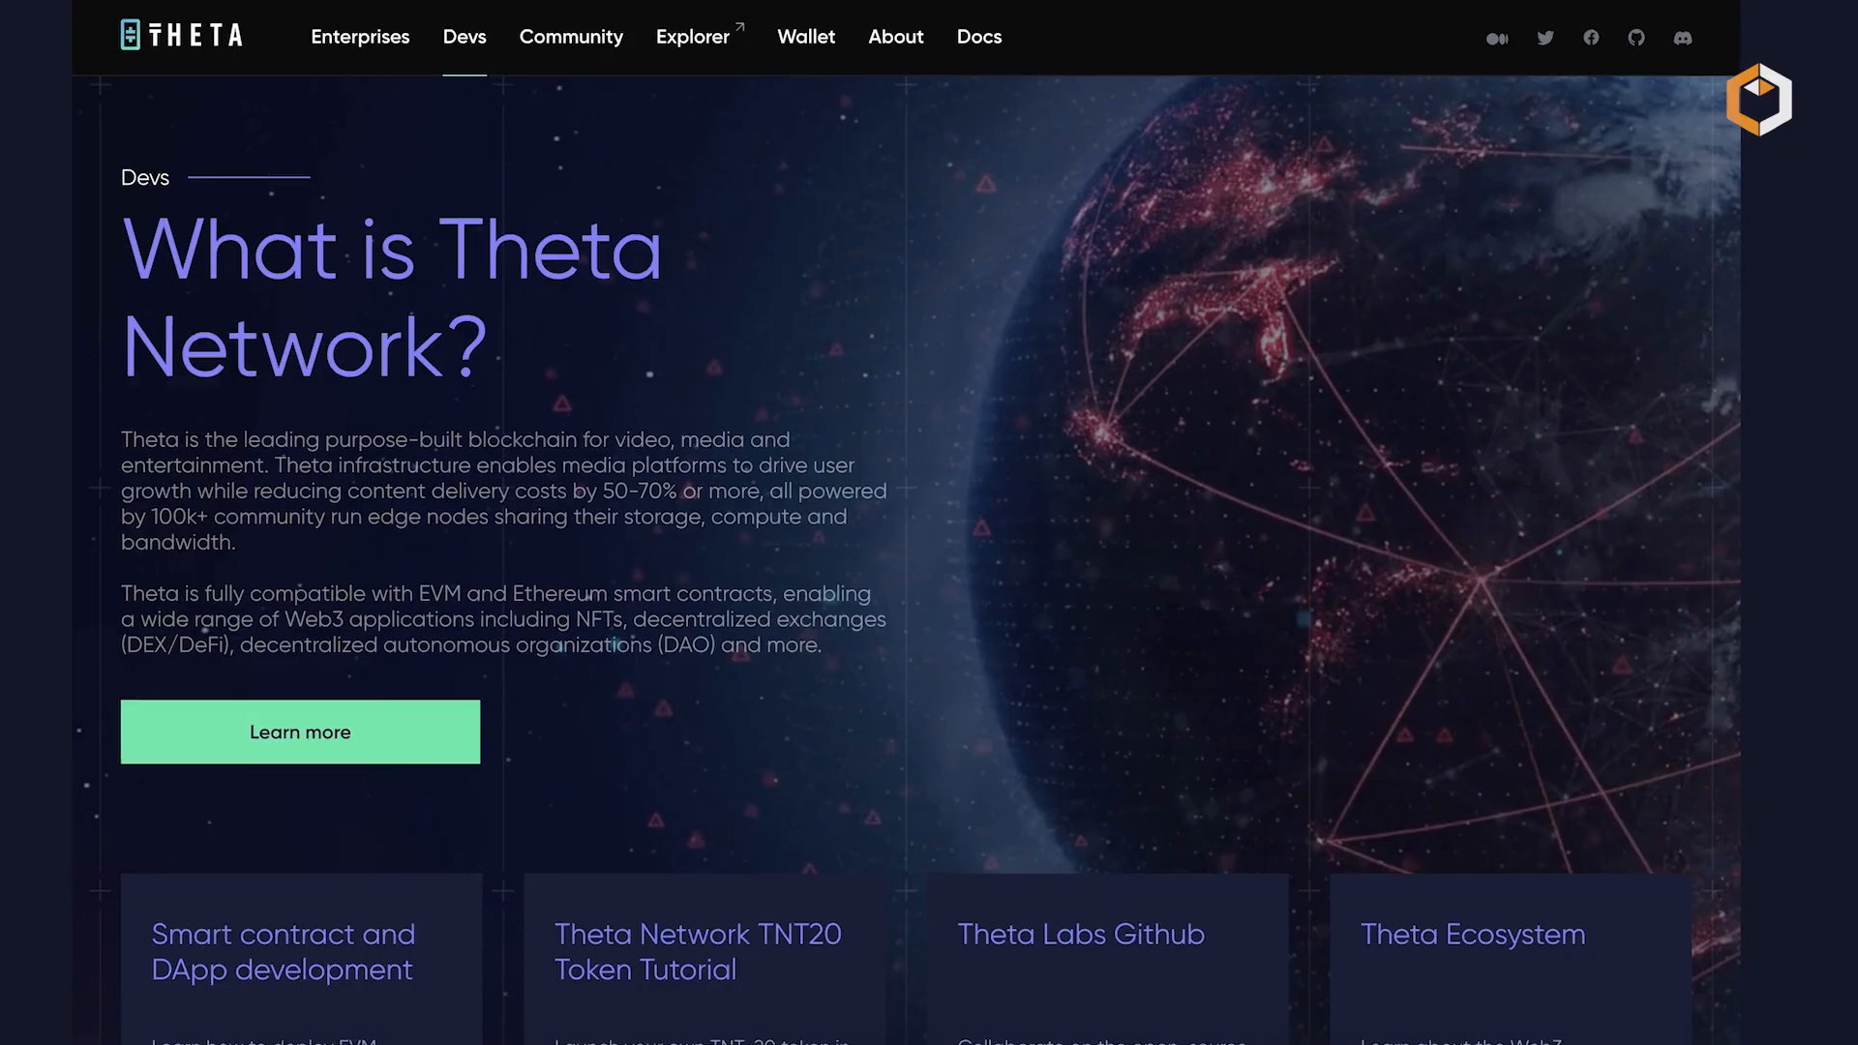
pyautogui.scroll(-3)
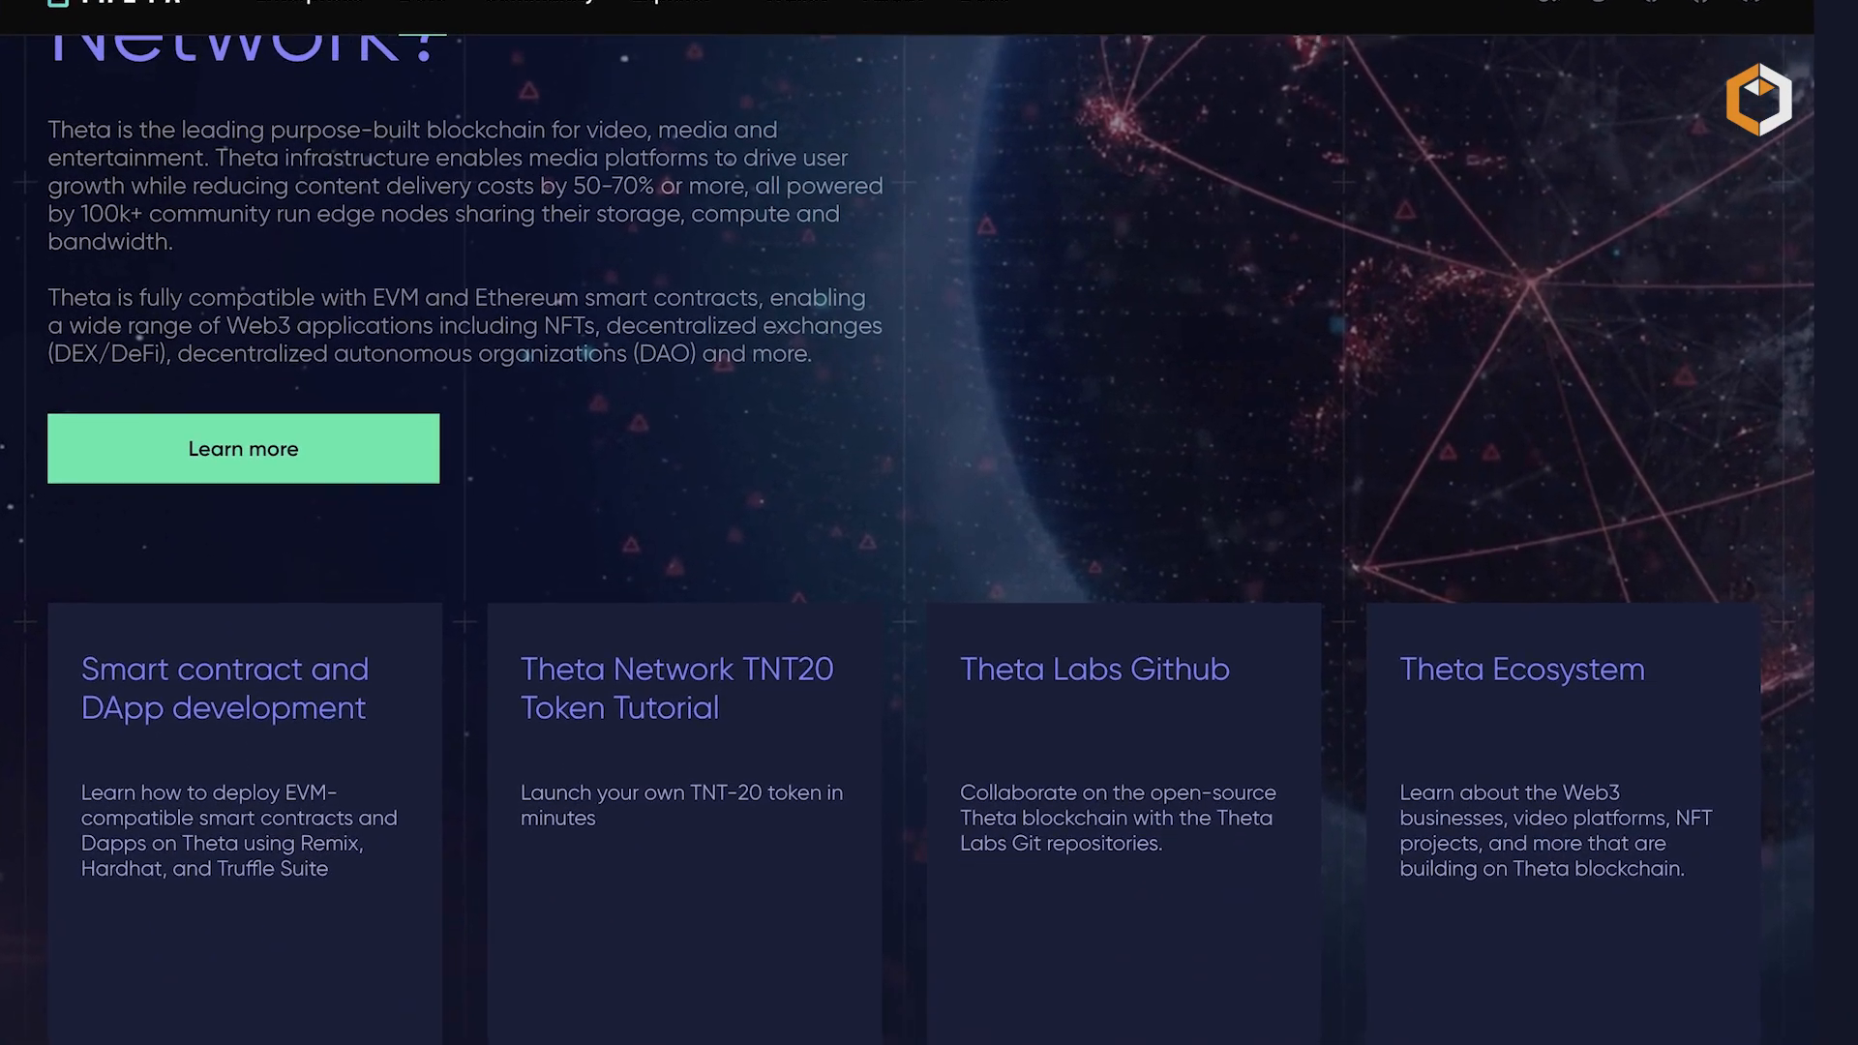
pyautogui.scroll(-3)
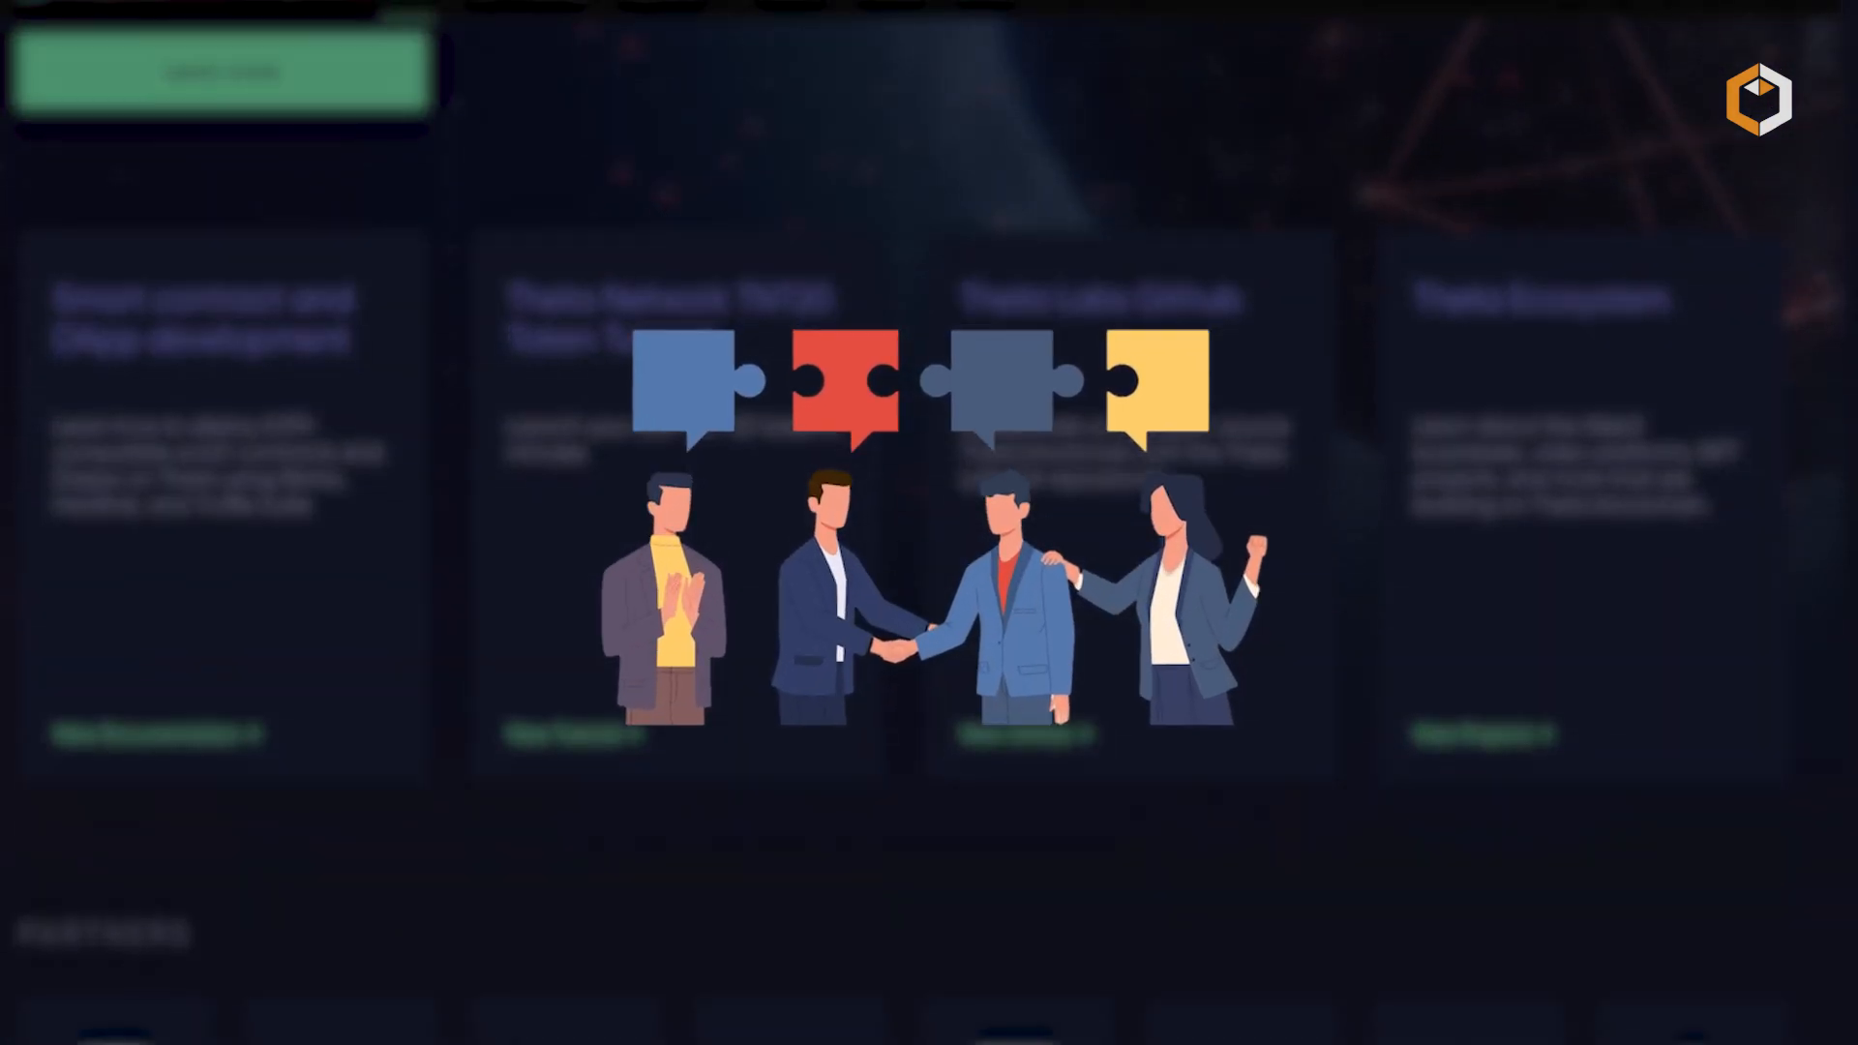
pyautogui.scroll(-3)
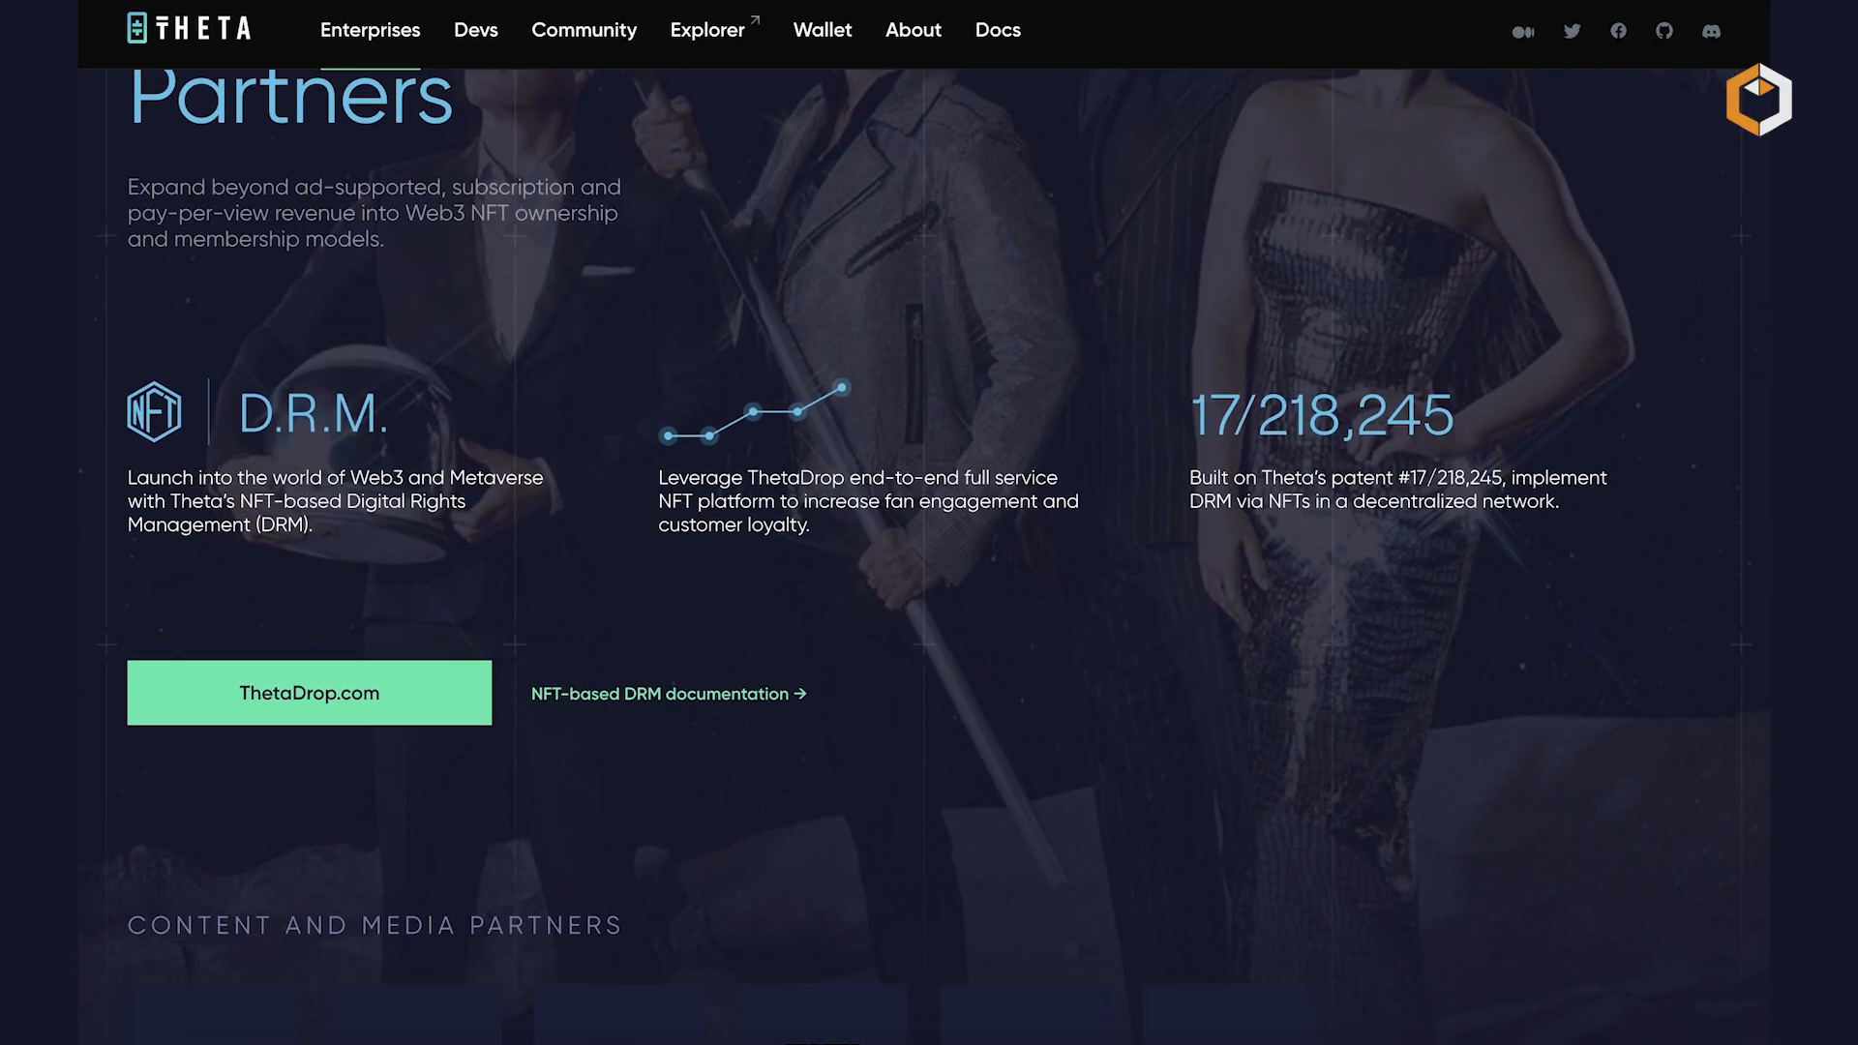
pyautogui.scroll(-3)
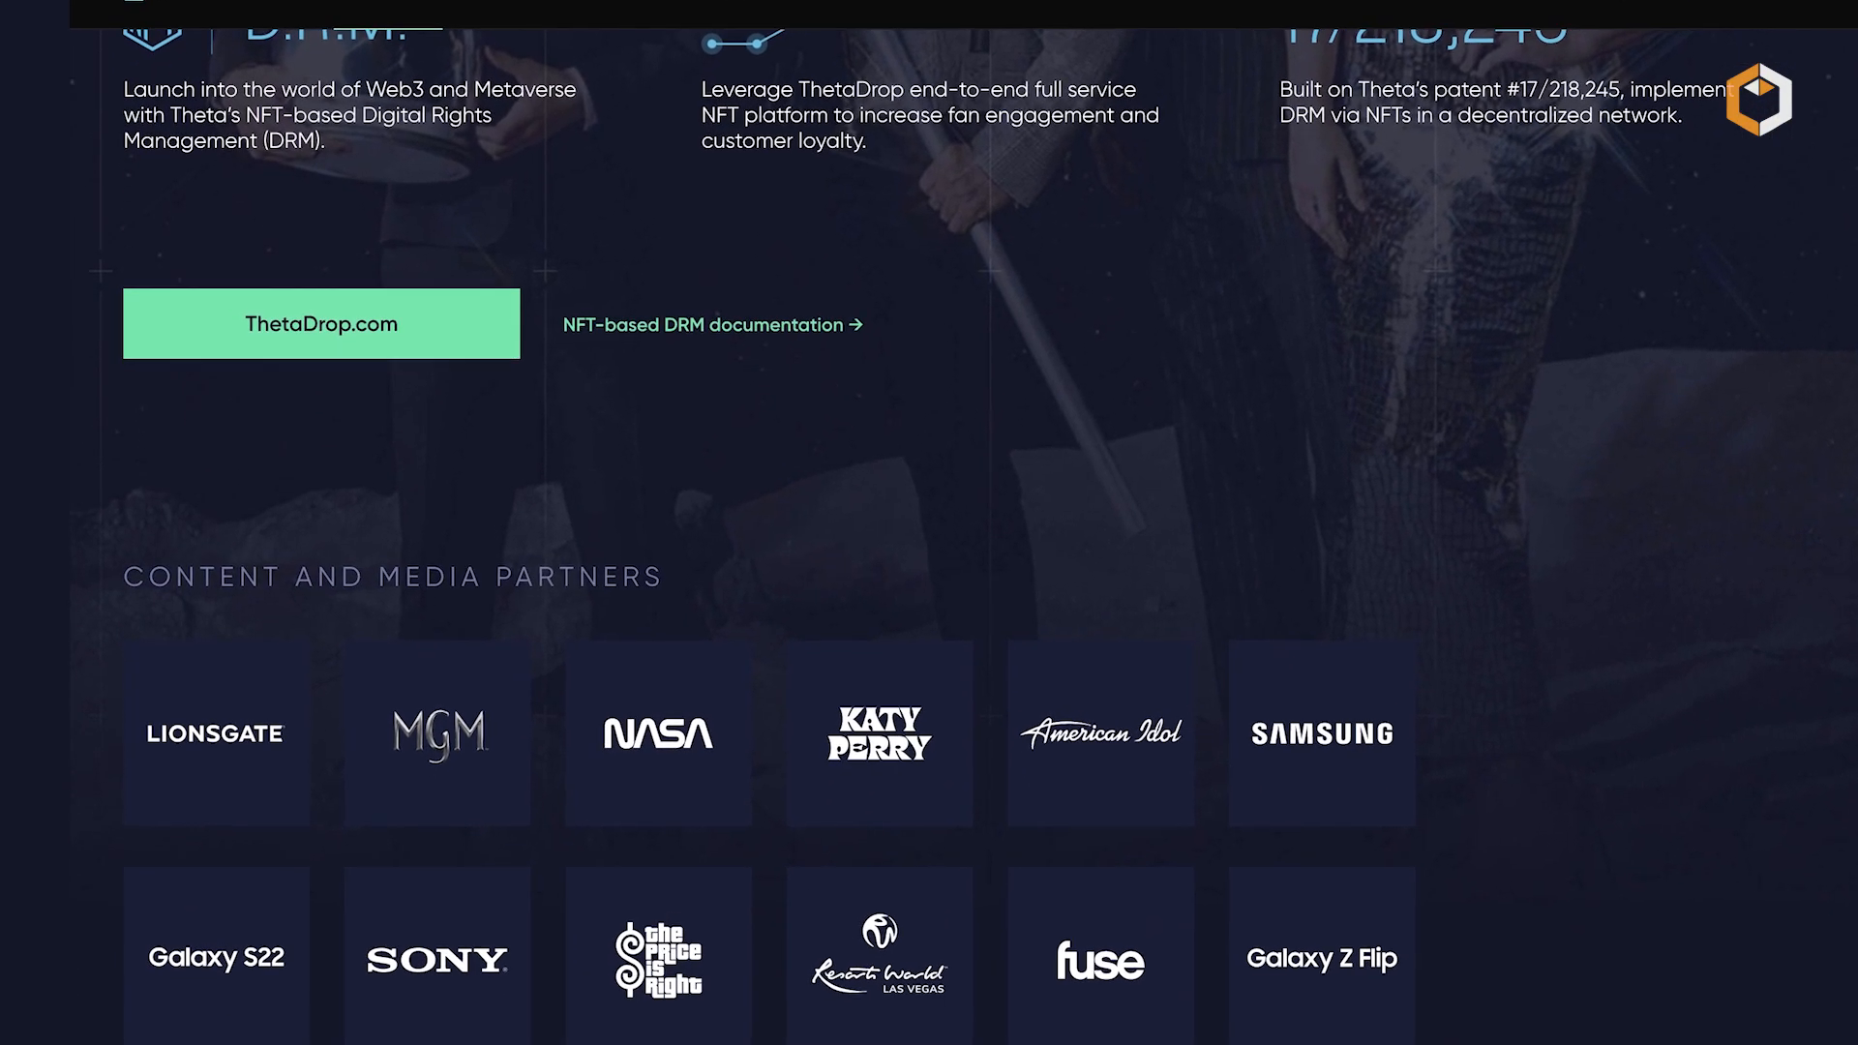
pyautogui.scroll(-3)
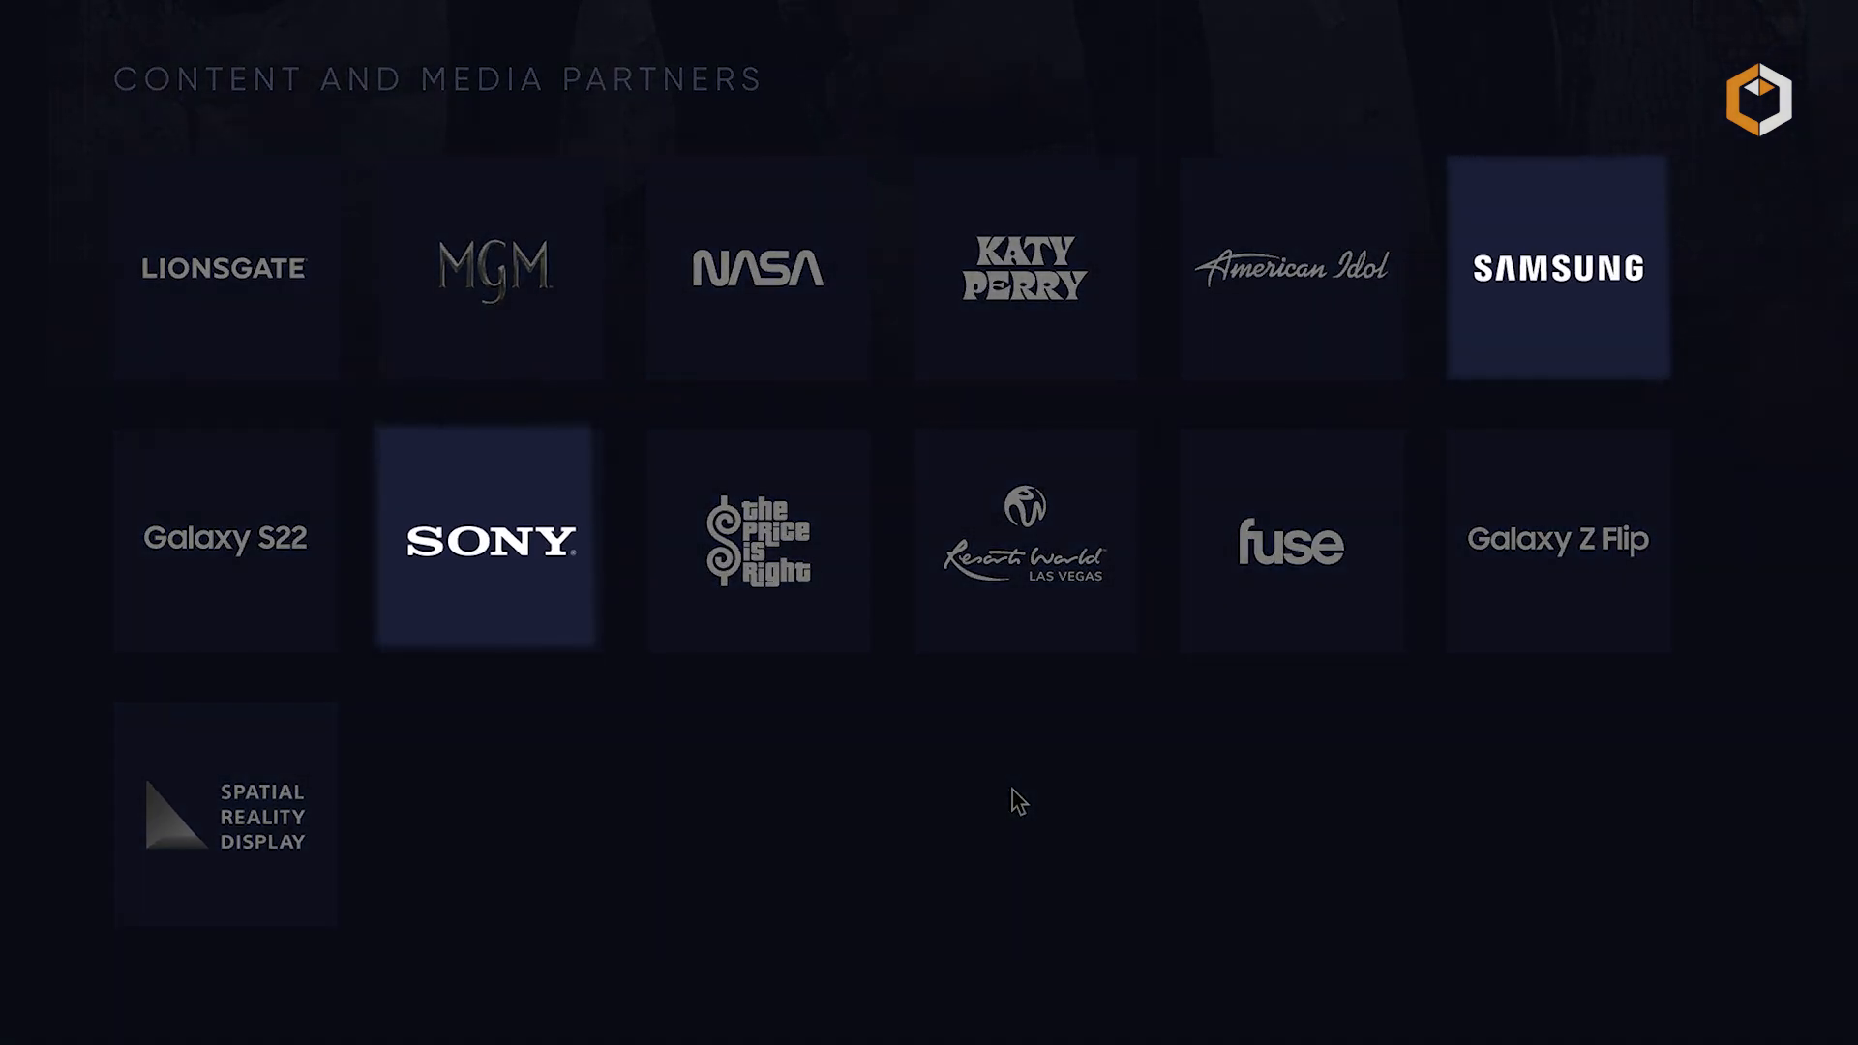